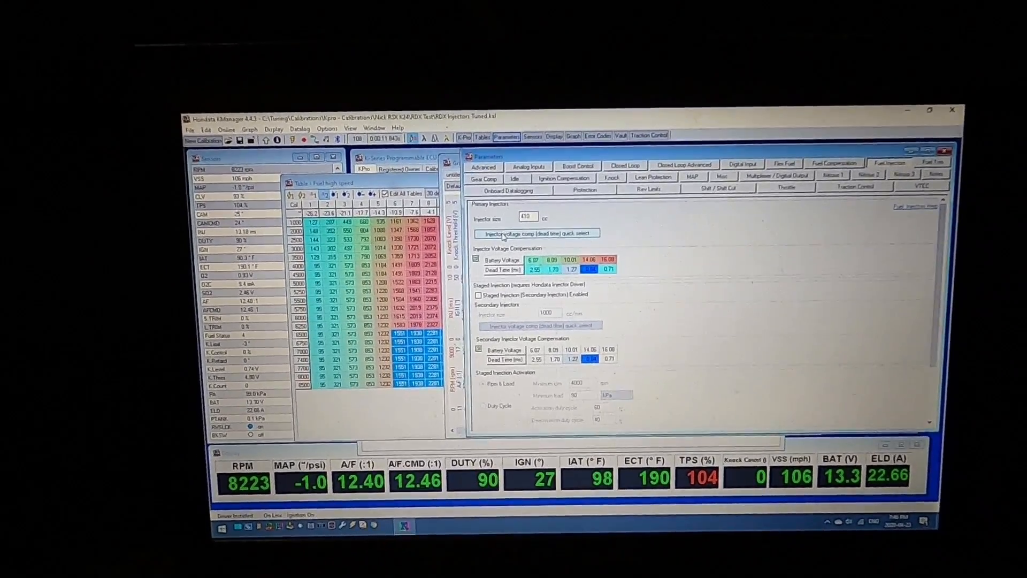
Set the primary injector size to 410 cc in the Fuel Injection parameters
click(540, 238)
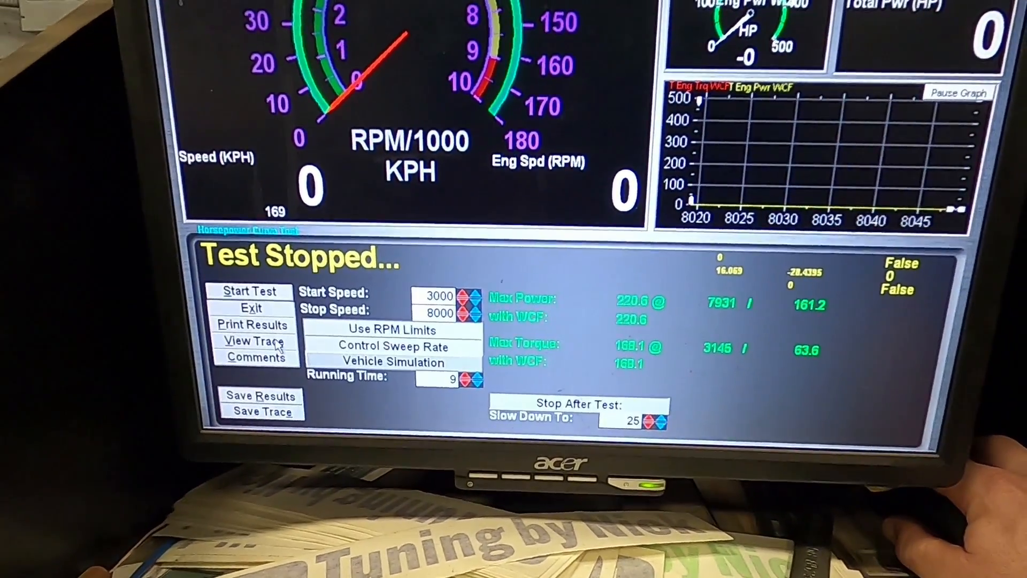
Select the saved STOCK run from the HP Curve list and show it graphed with the RDX 3% run
click(251, 340)
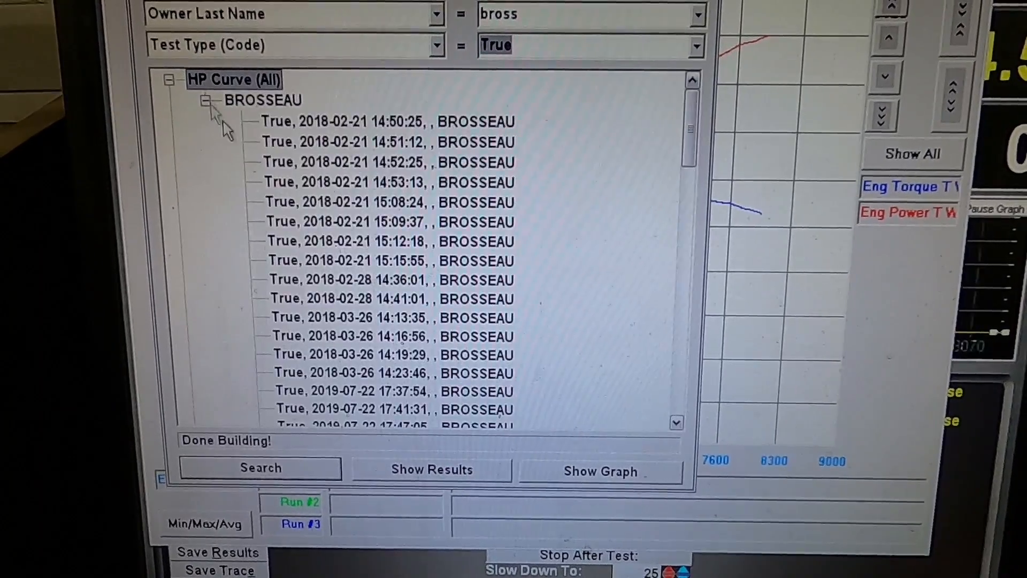
scroll(down, 3)
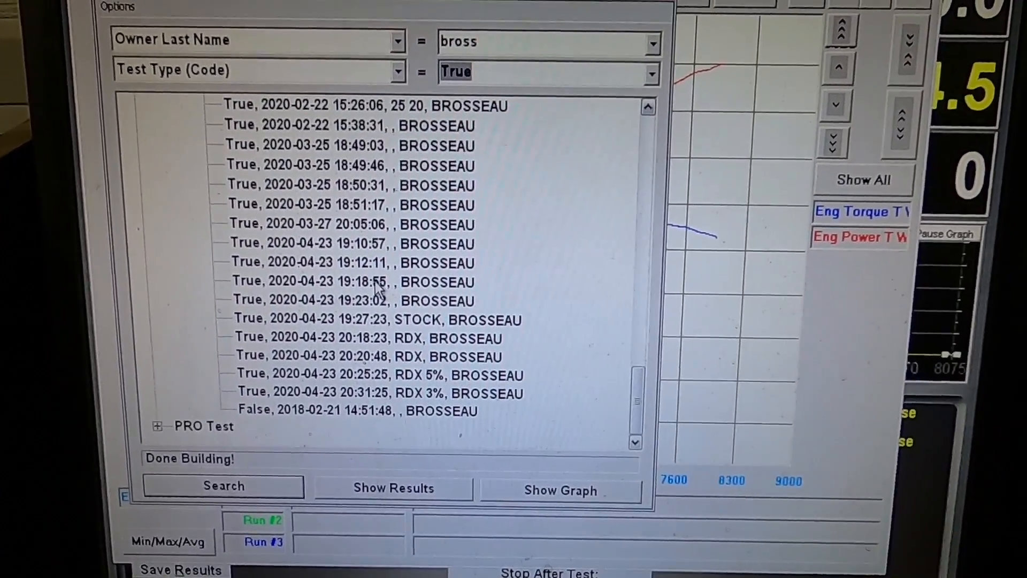
click(559, 488)
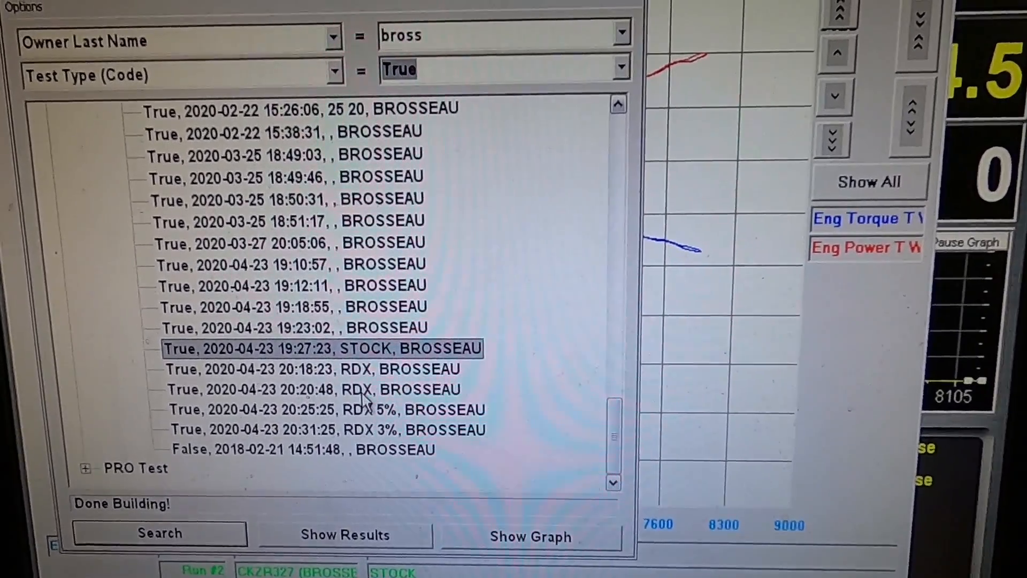
click(529, 536)
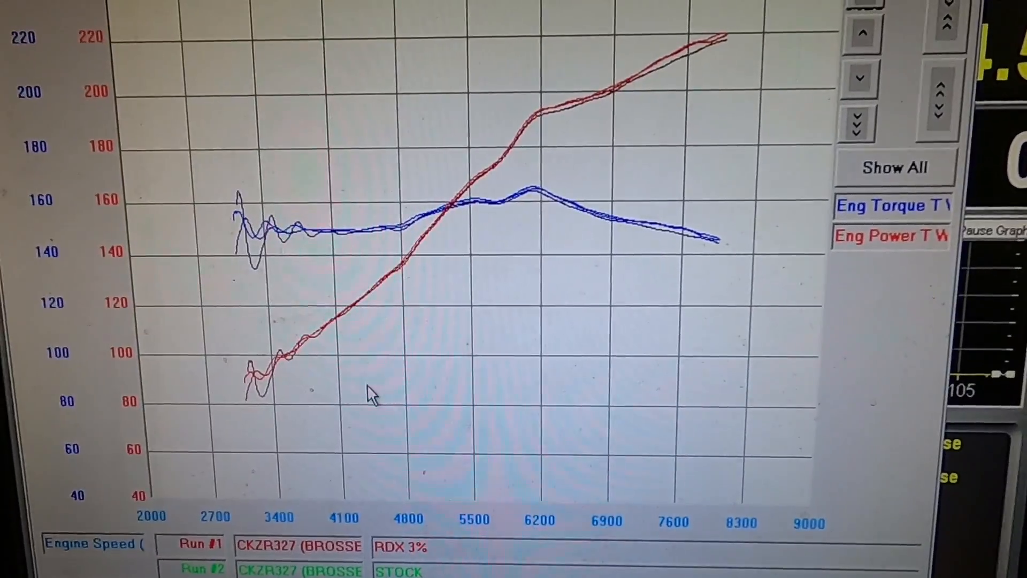